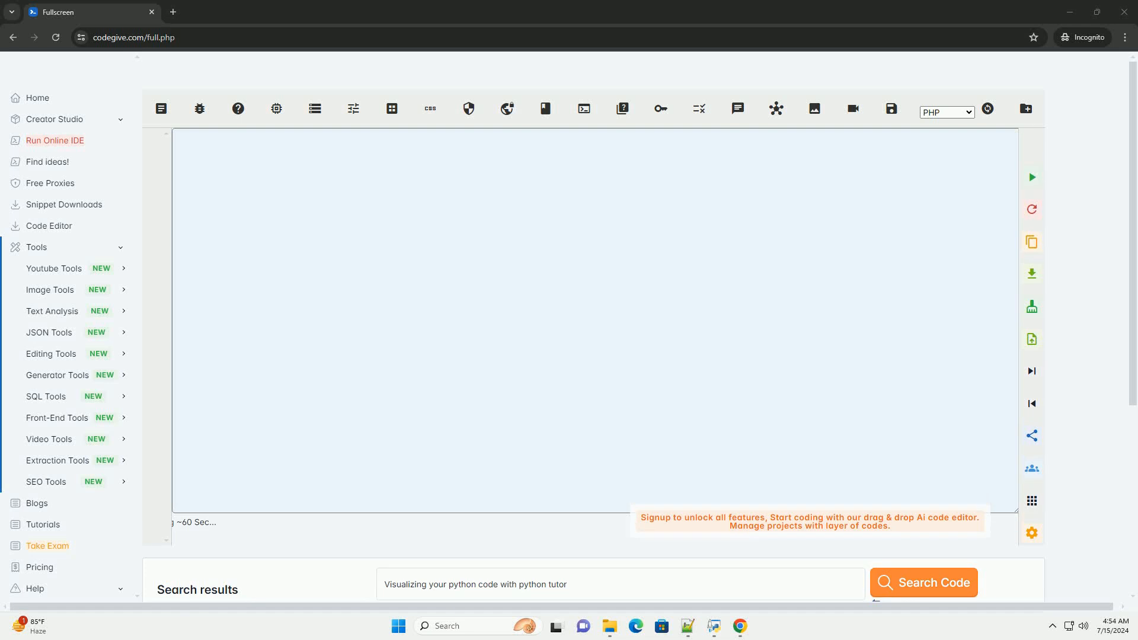
# Start generating the Python Tutor tutorial via Search Code for 'Visualizing your python code with python tutor'.
pyautogui.click(923, 582)
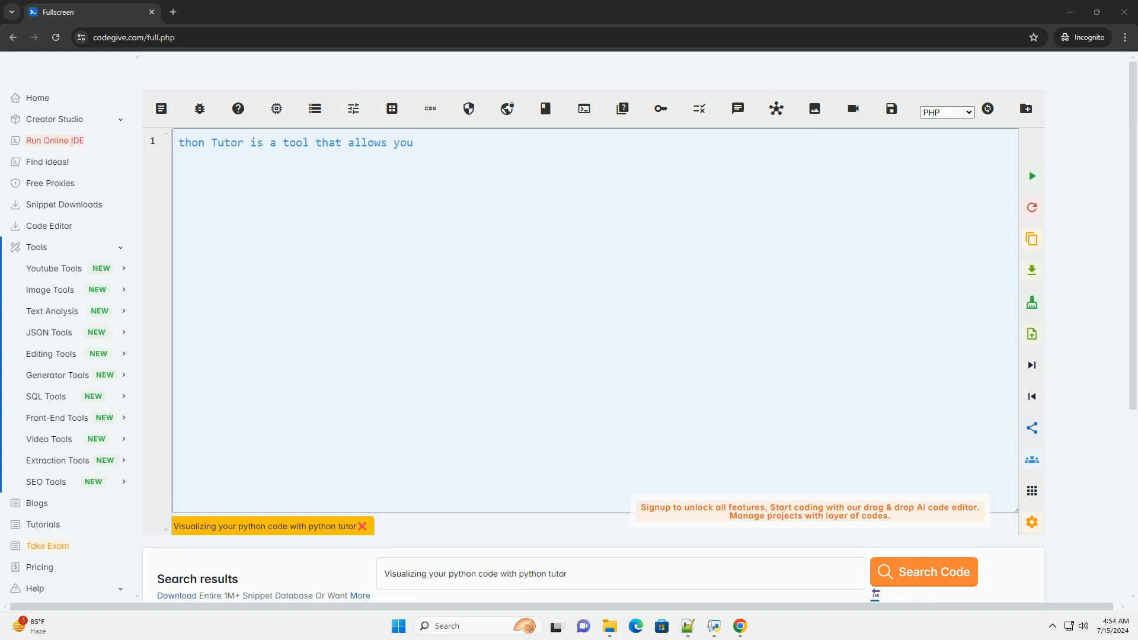
# Follow the auto-typed tutorial through steps 1-6 of using Python Tutor into the factorial example.
pyautogui.write('to visualize the execution of Python code step by step. It helps you understand how your code works by showing you how variables change and how the program flow progresses during execution.')
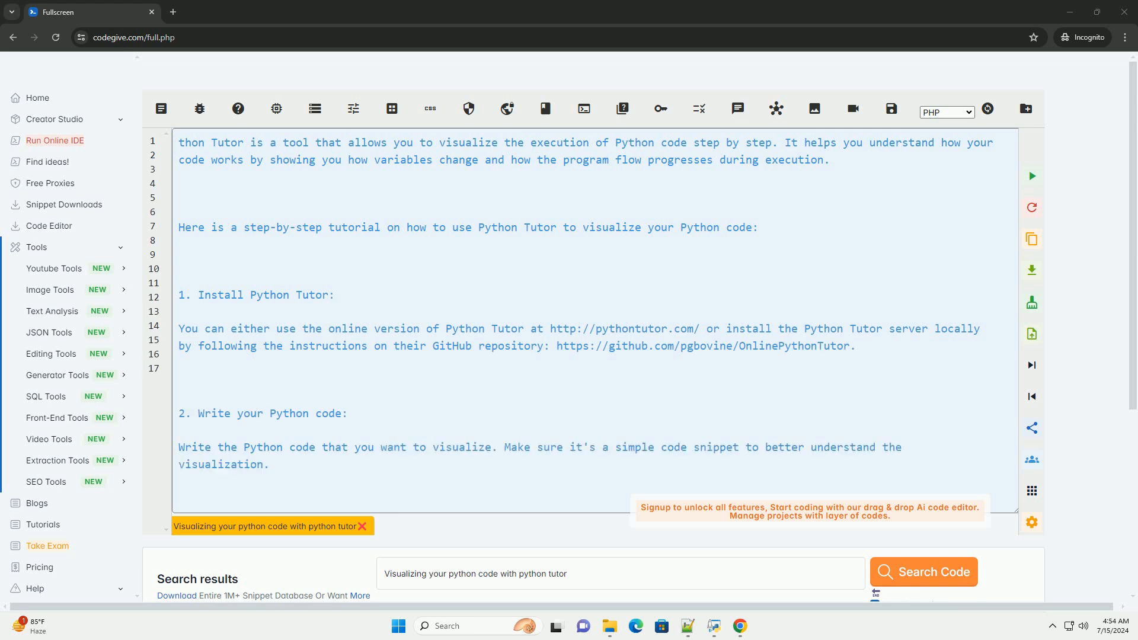
pyautogui.scroll(-3)
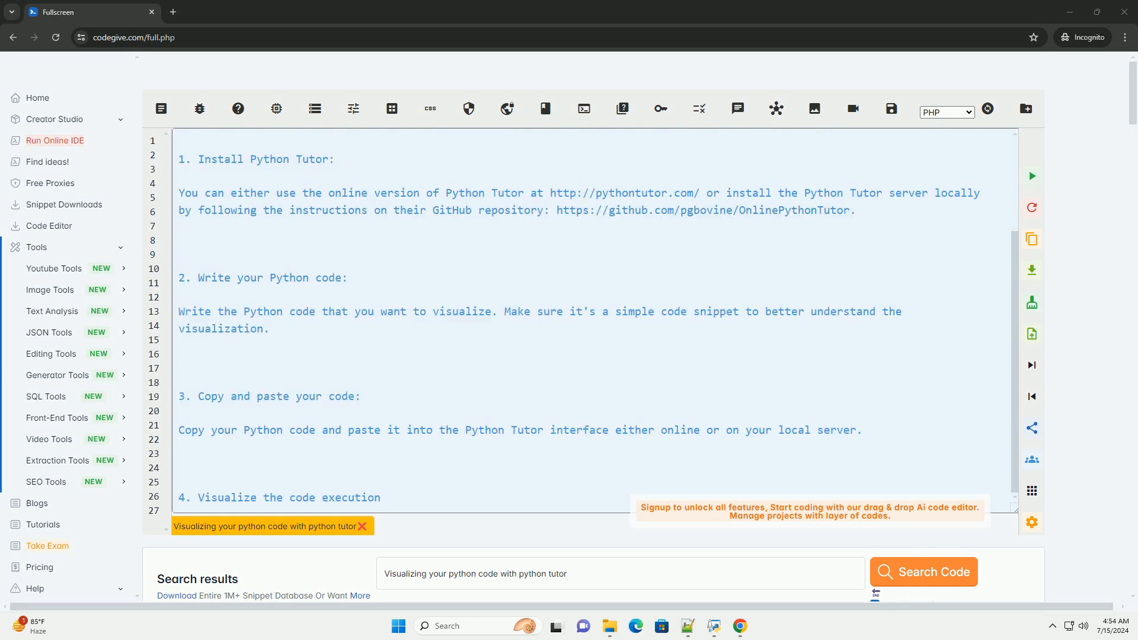
pyautogui.scroll(-3)
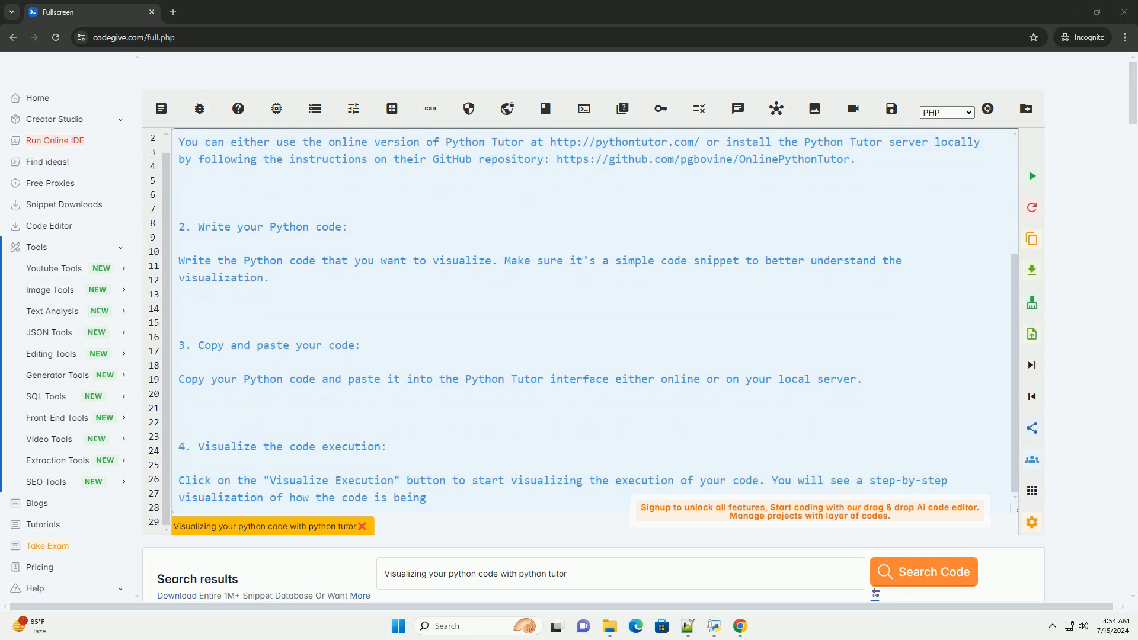
pyautogui.scroll(-3)
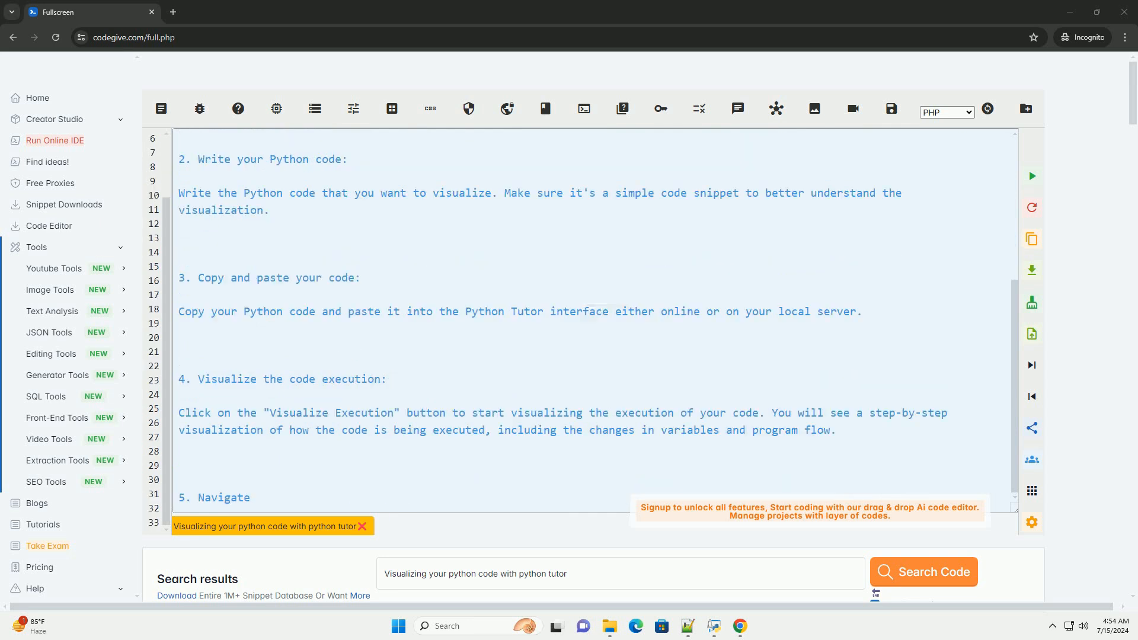
pyautogui.scroll(-3)
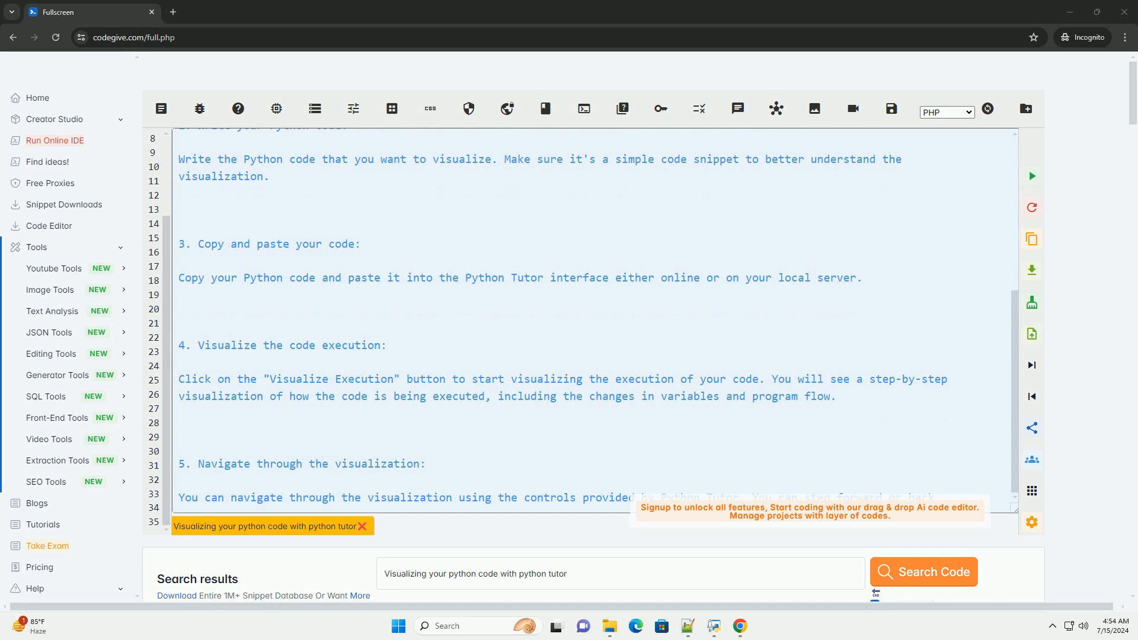
pyautogui.scroll(-3)
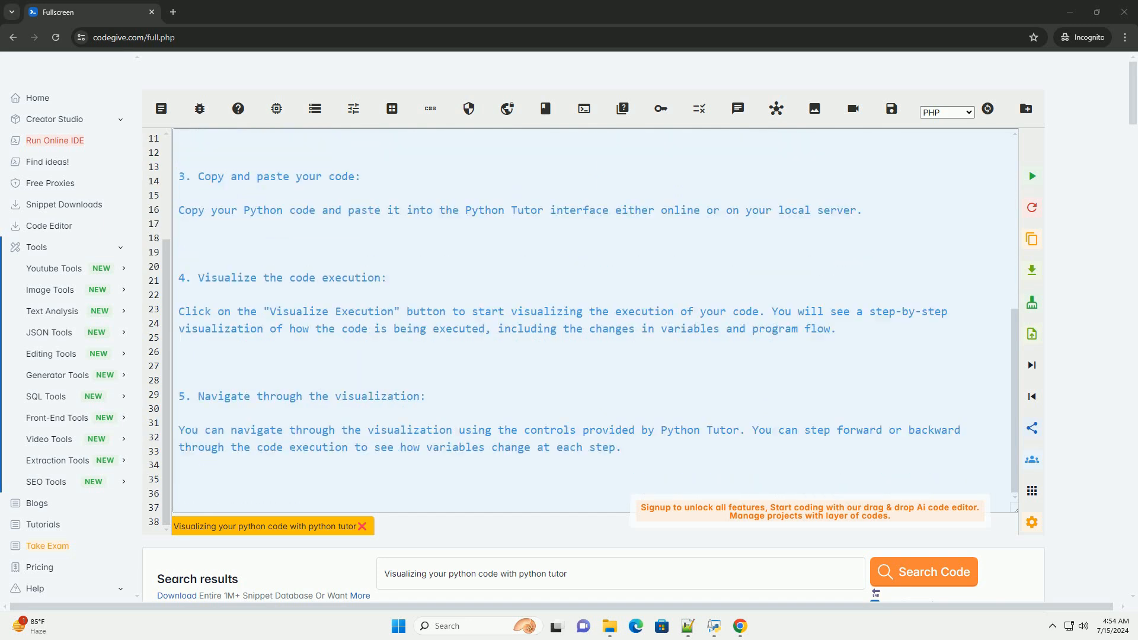
pyautogui.scroll(-3)
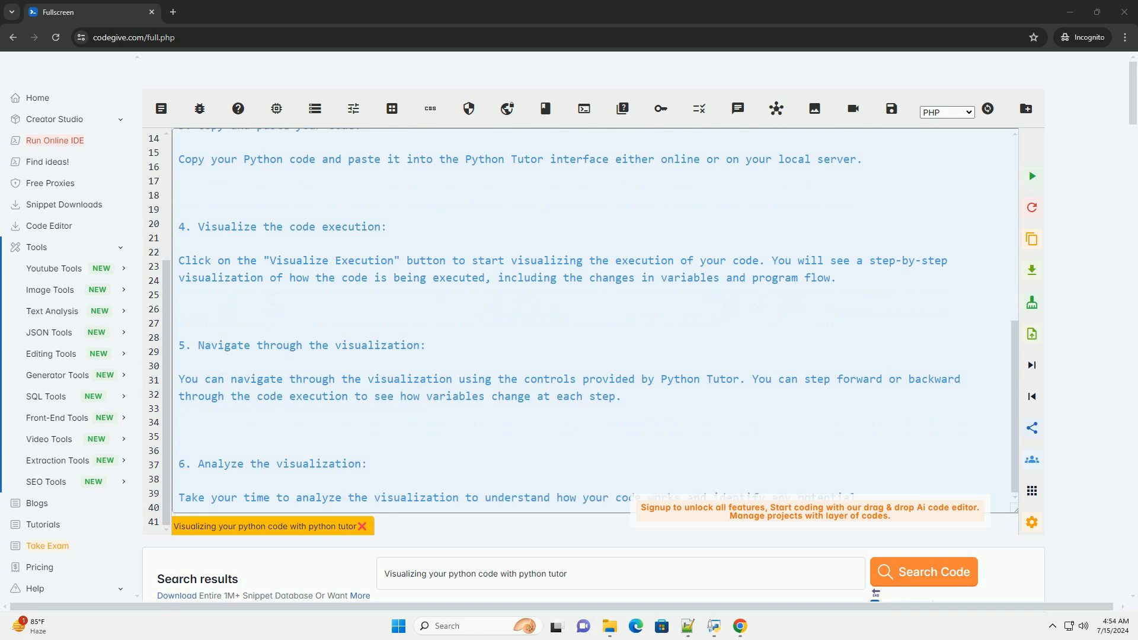
pyautogui.scroll(-3)
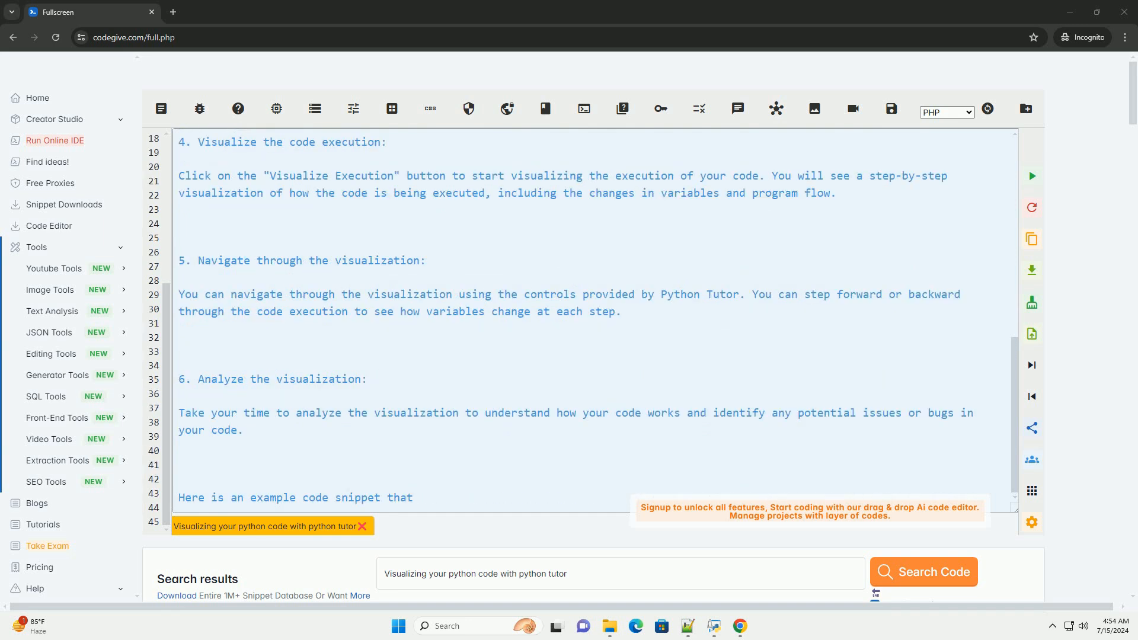
pyautogui.scroll(-3)
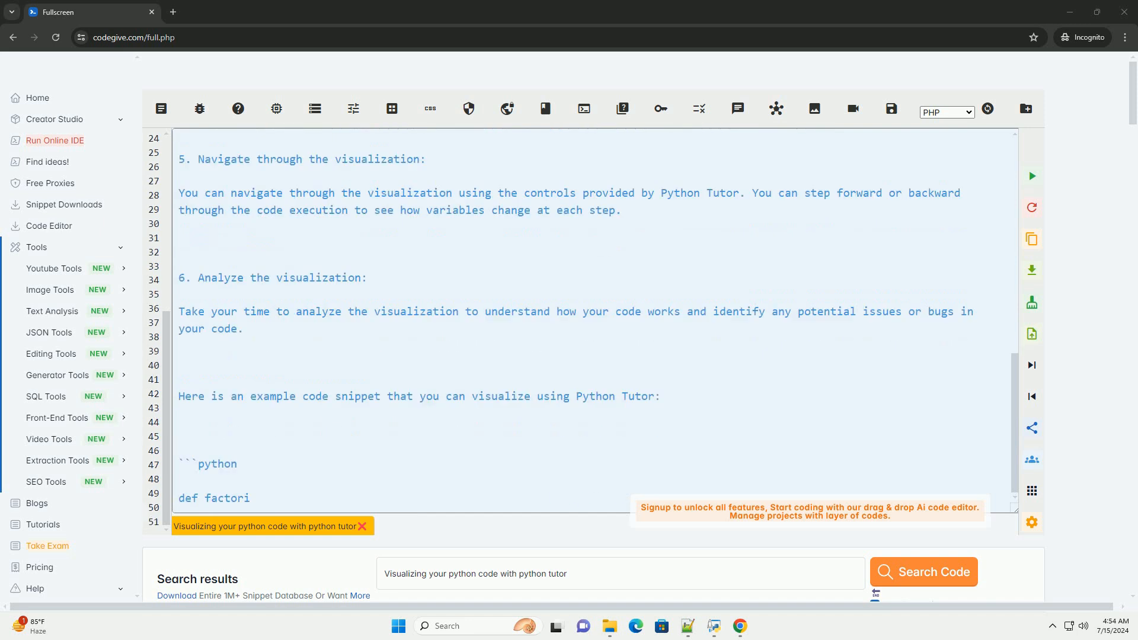
# Follow the recursive factorial example through print(result) and the note to paste it into Python Tutor.
pyautogui.scroll(-3)
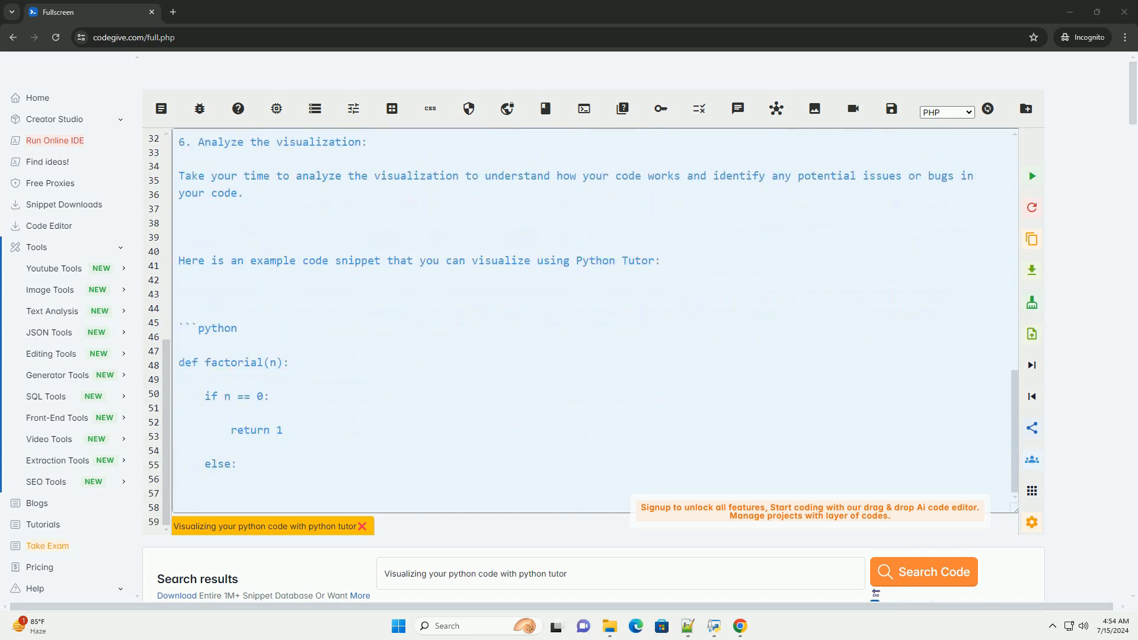
pyautogui.scroll(-3)
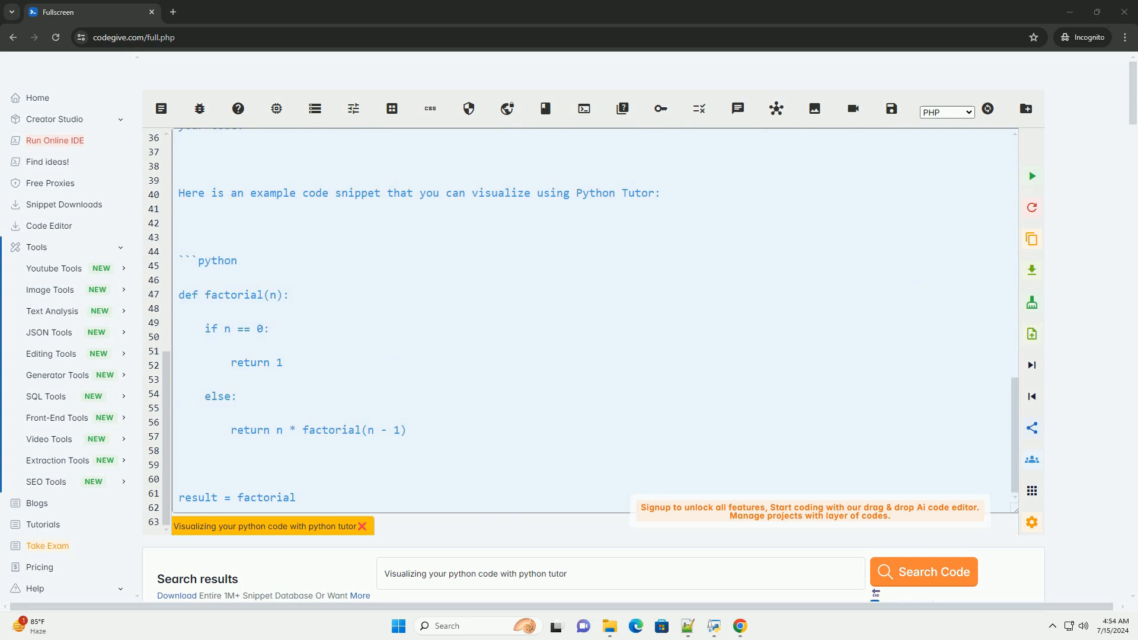
pyautogui.scroll(-3)
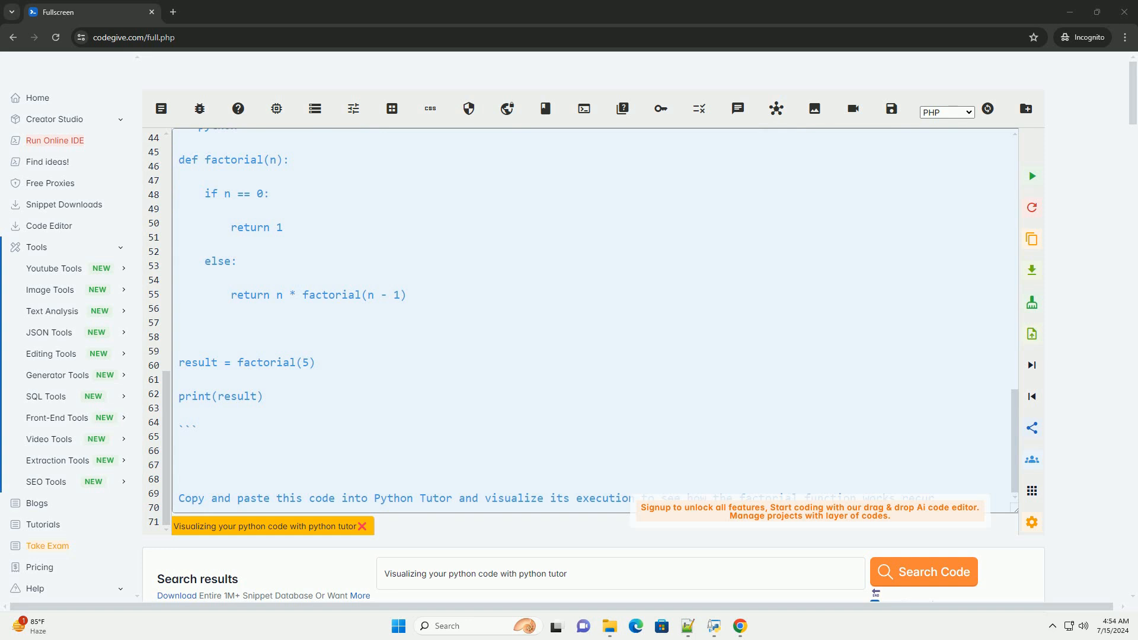
pyautogui.scroll(-3)
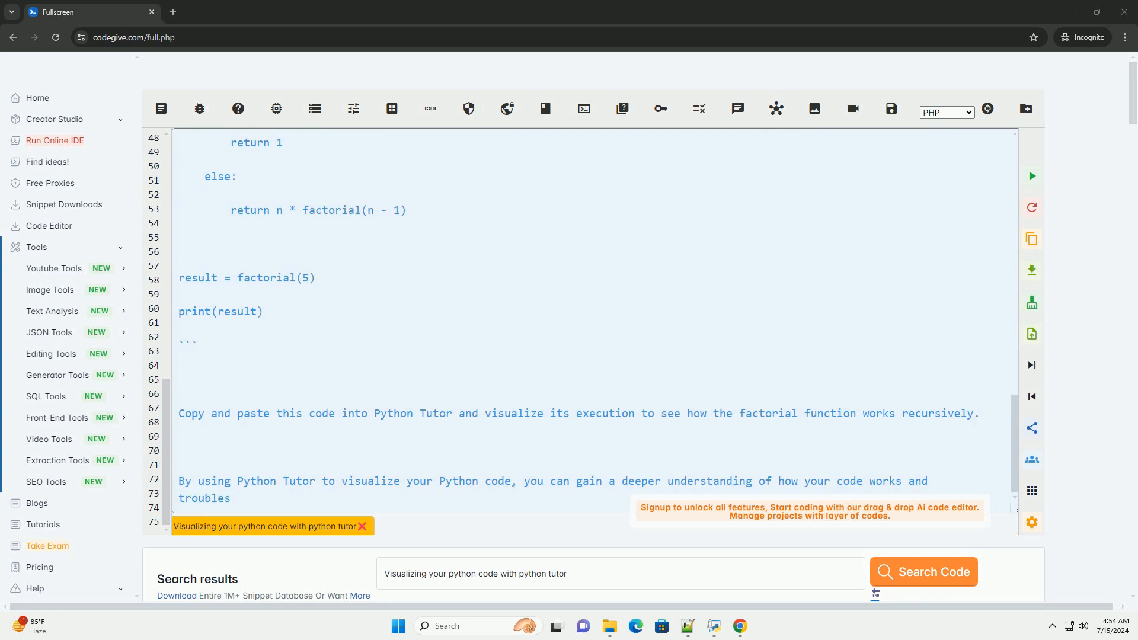
pyautogui.scroll(-3)
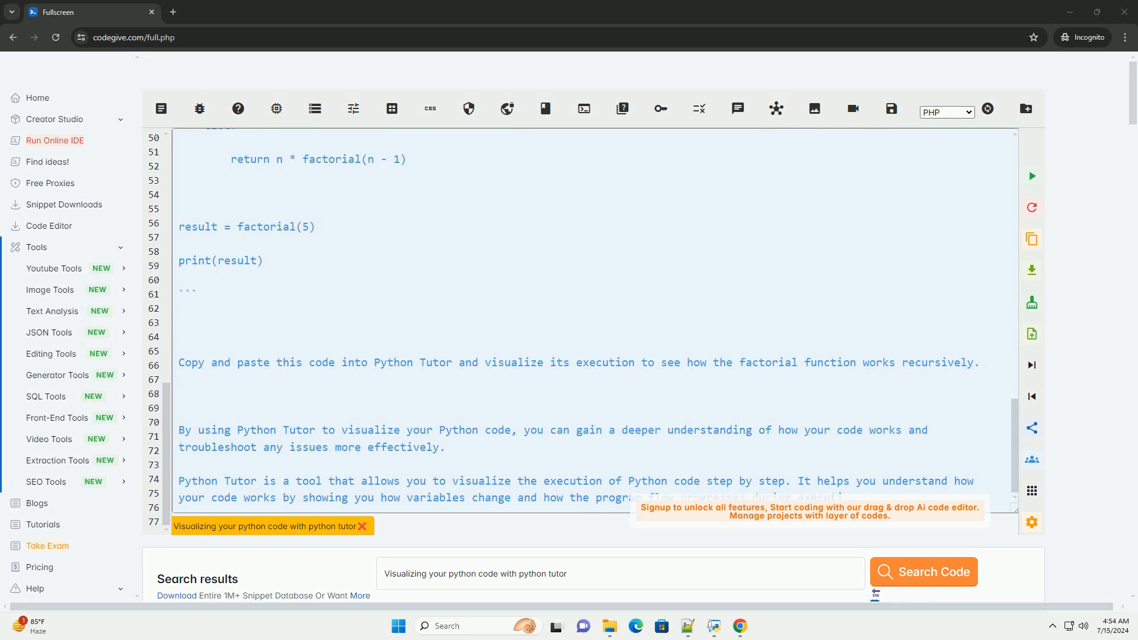
# Follow the concluding paragraph and the repeated introduction with its step on installing Python Tutor.
pyautogui.scroll(-3)
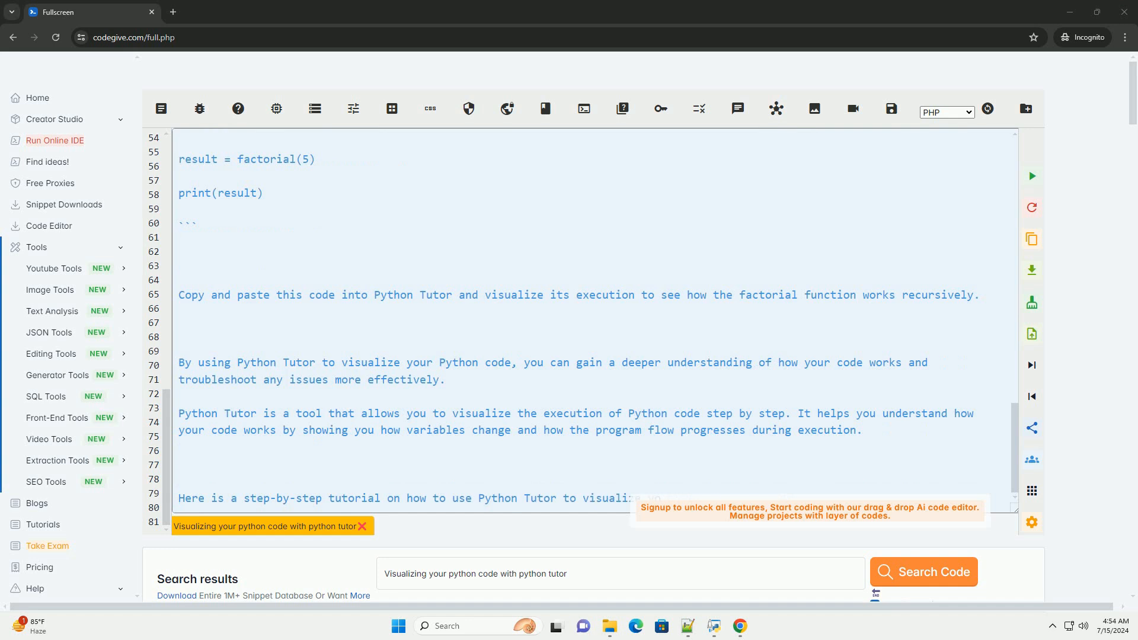
pyautogui.scroll(-3)
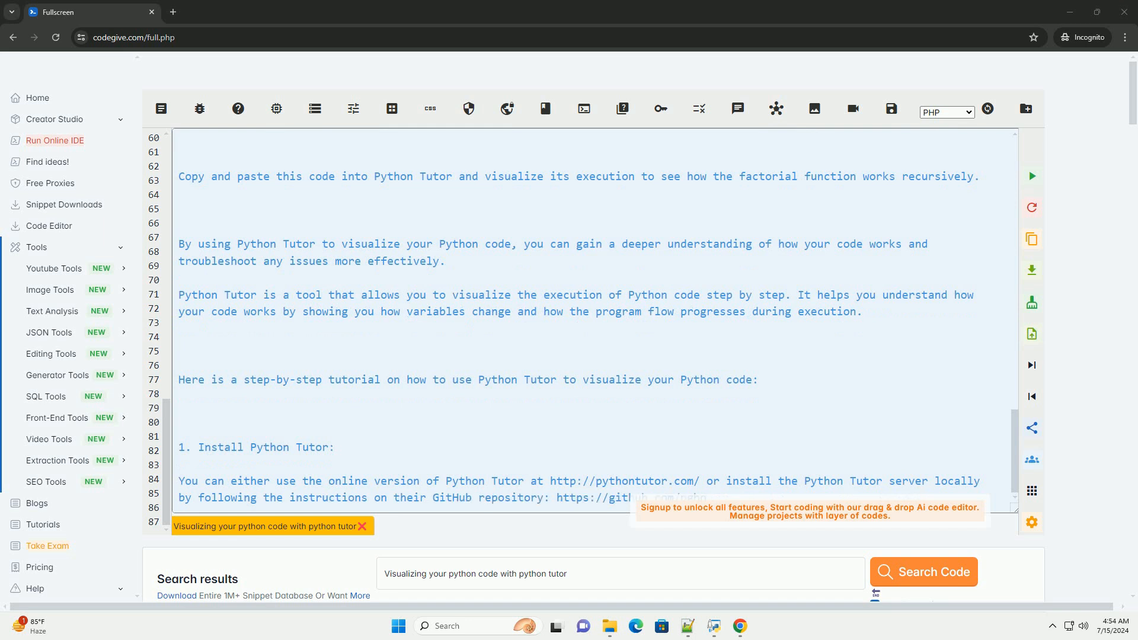
# Follow the repeated tutorial through steps two to five and into step six on analyzing the visualization.
pyautogui.scroll(-3)
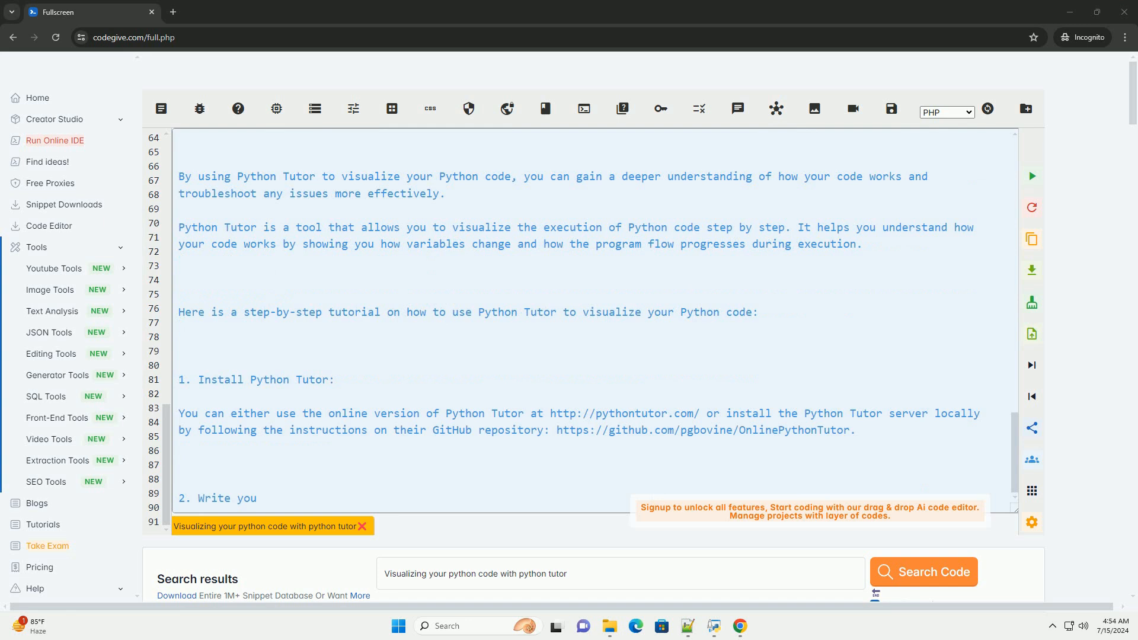
pyautogui.scroll(-3)
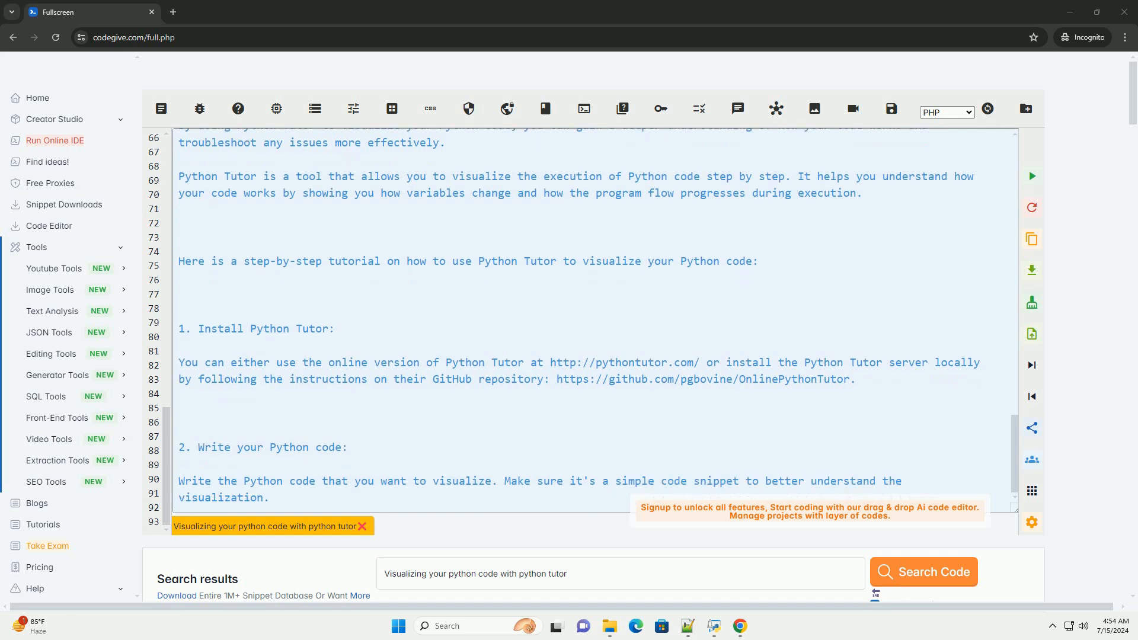
pyautogui.scroll(-3)
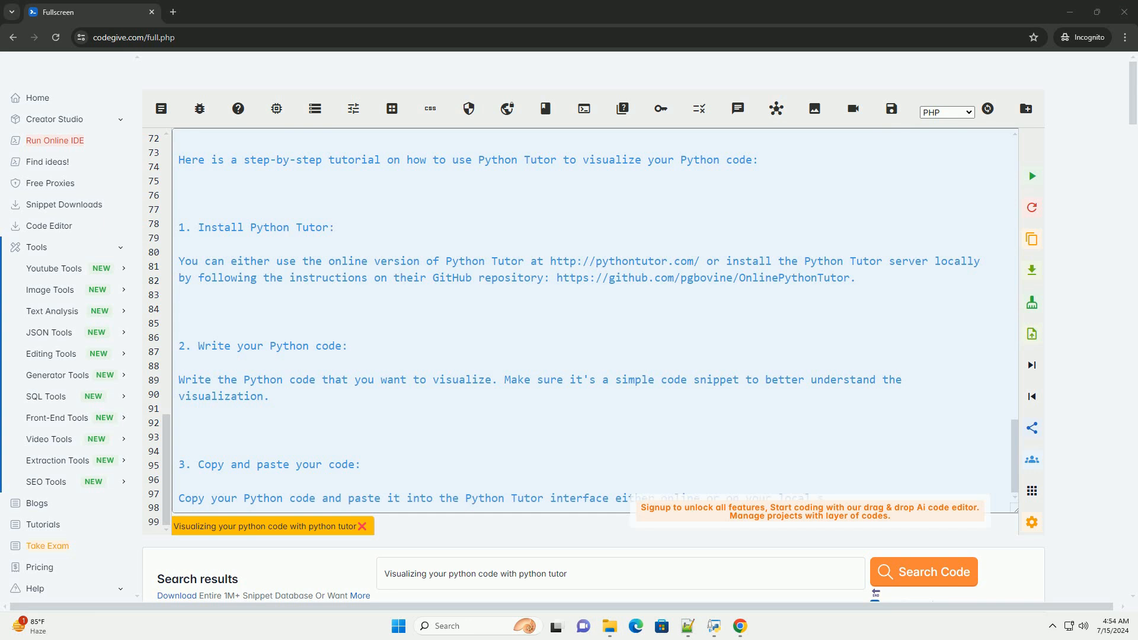
pyautogui.scroll(-3)
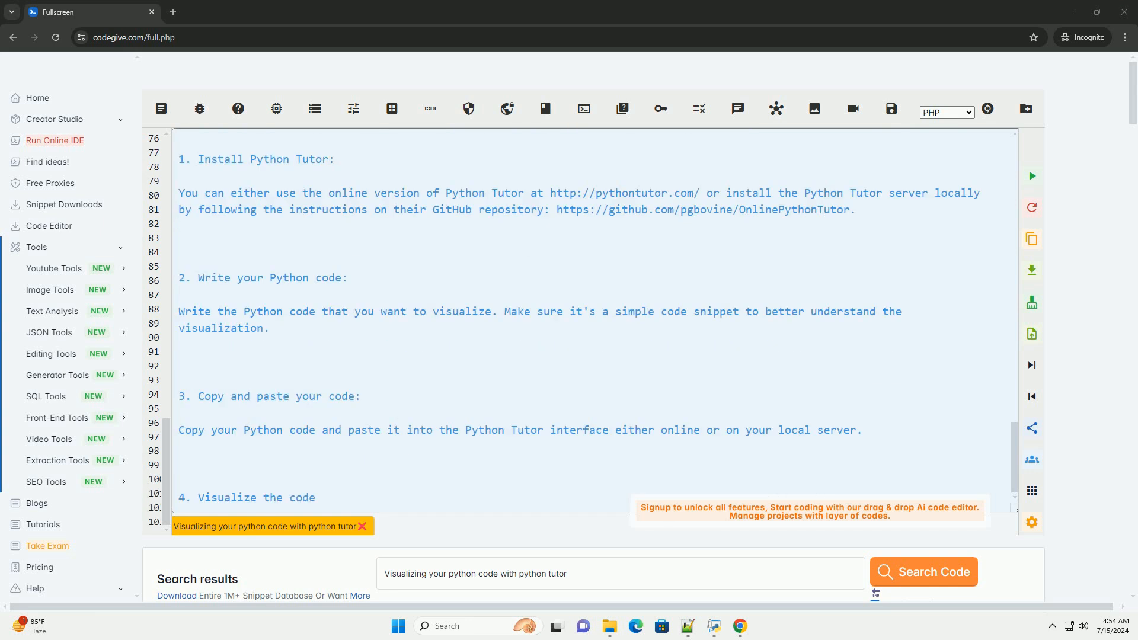
pyautogui.scroll(-3)
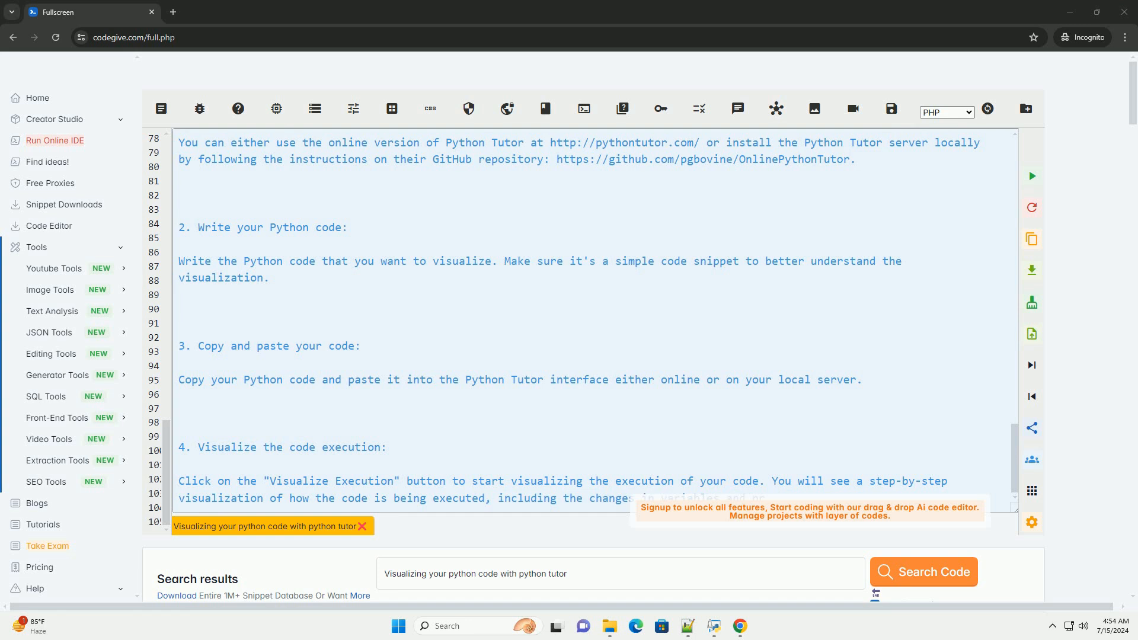
pyautogui.scroll(-3)
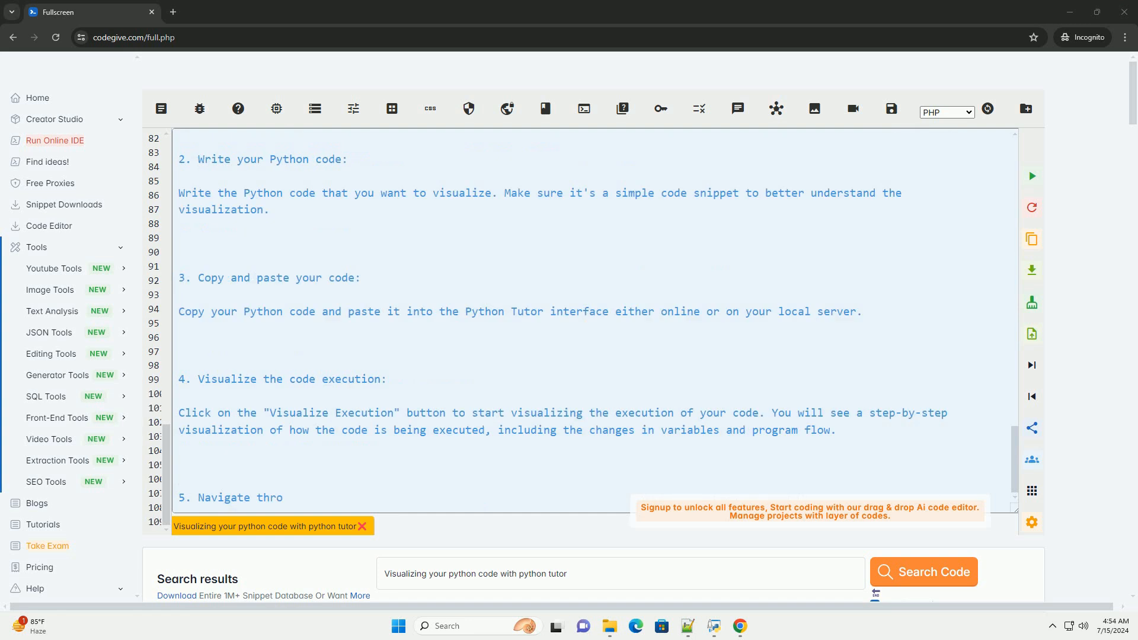
pyautogui.scroll(-3)
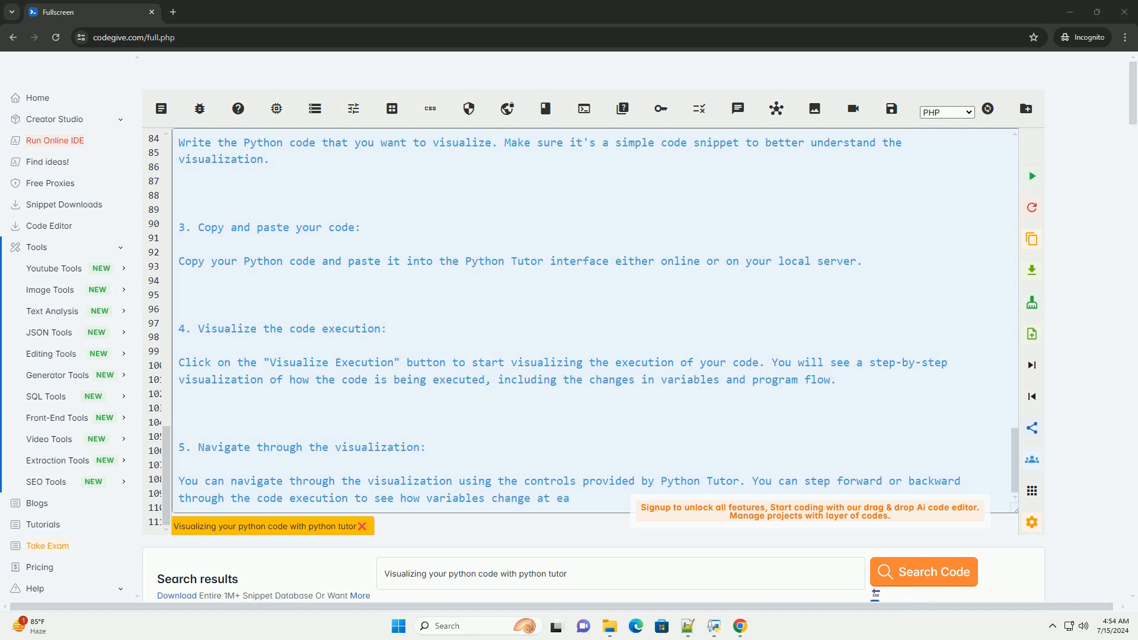
pyautogui.scroll(-3)
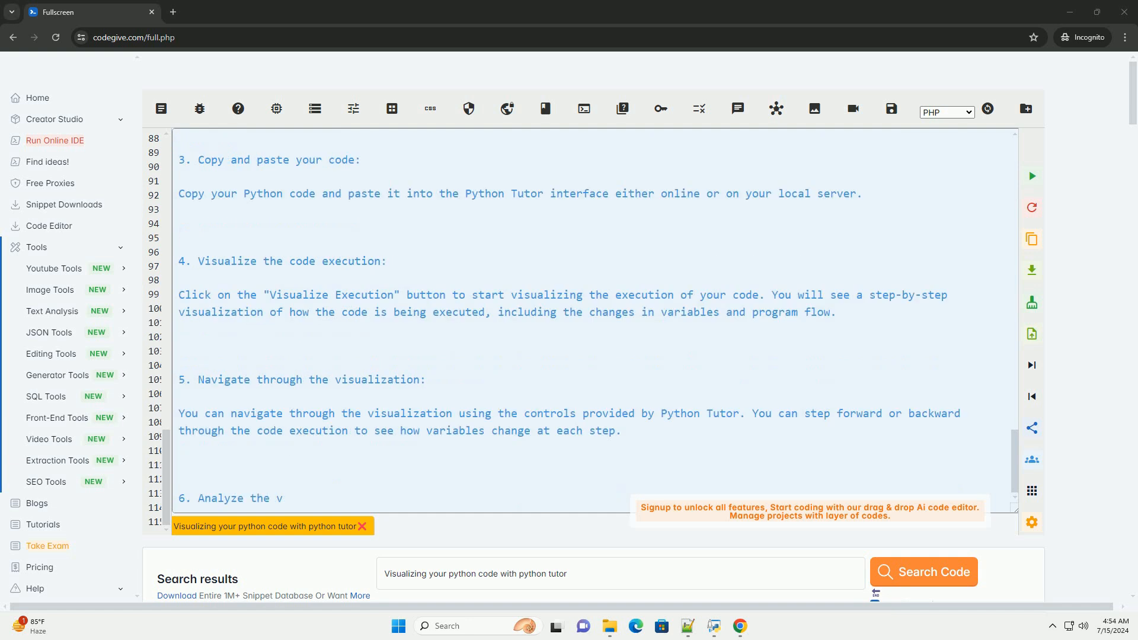
pyautogui.scroll(-3)
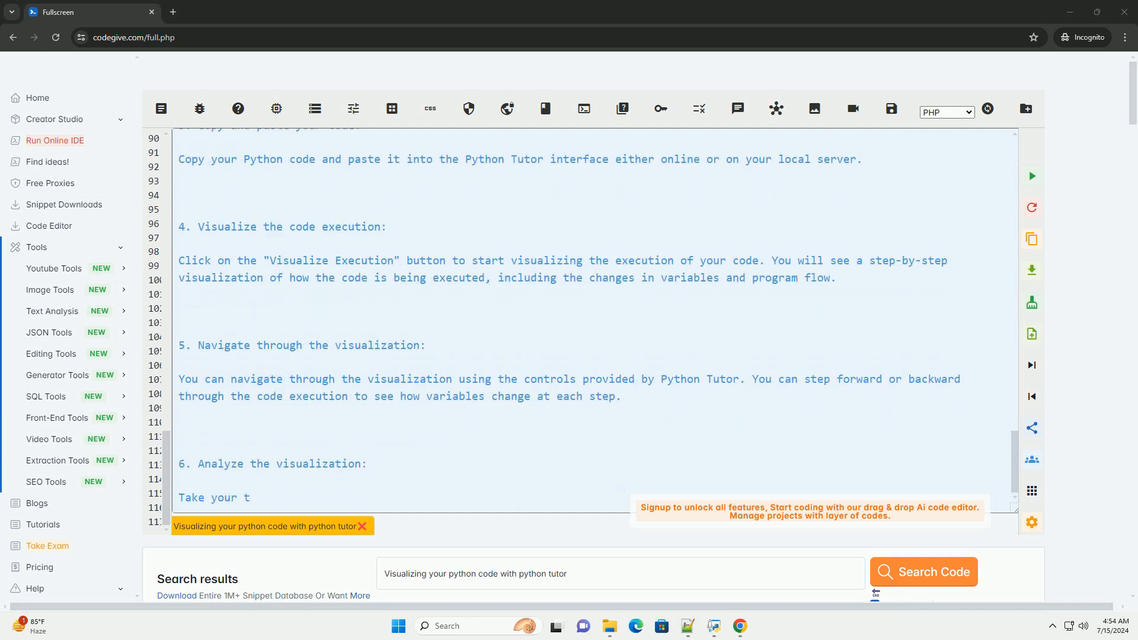